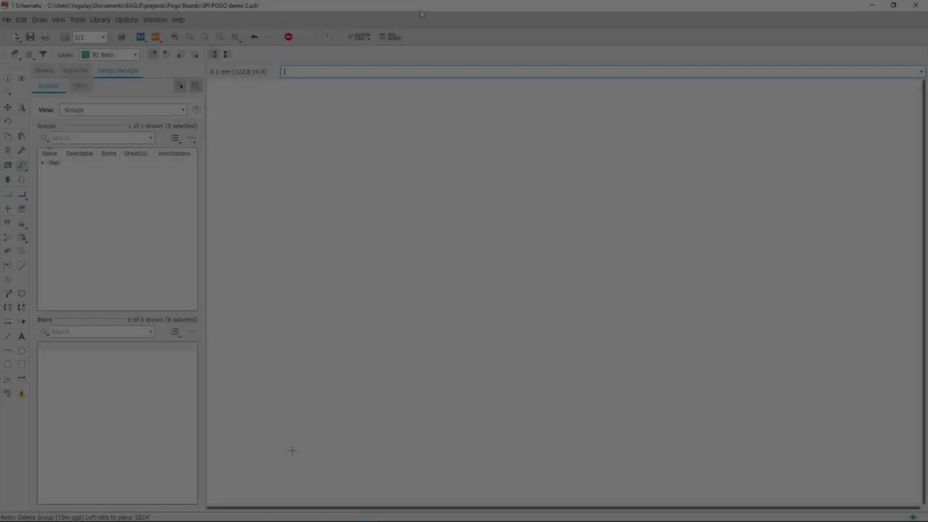
pyautogui.moveTo(9, 165)
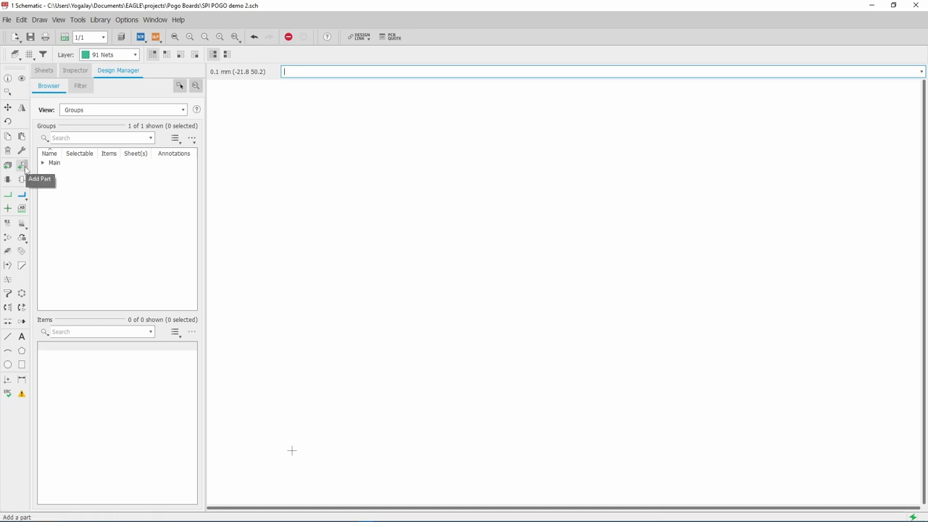
# Search the library for 'header' and place the MISO_MOSI PINHEADER_2R03_100MIL header as X1
pyautogui.click(9, 165)
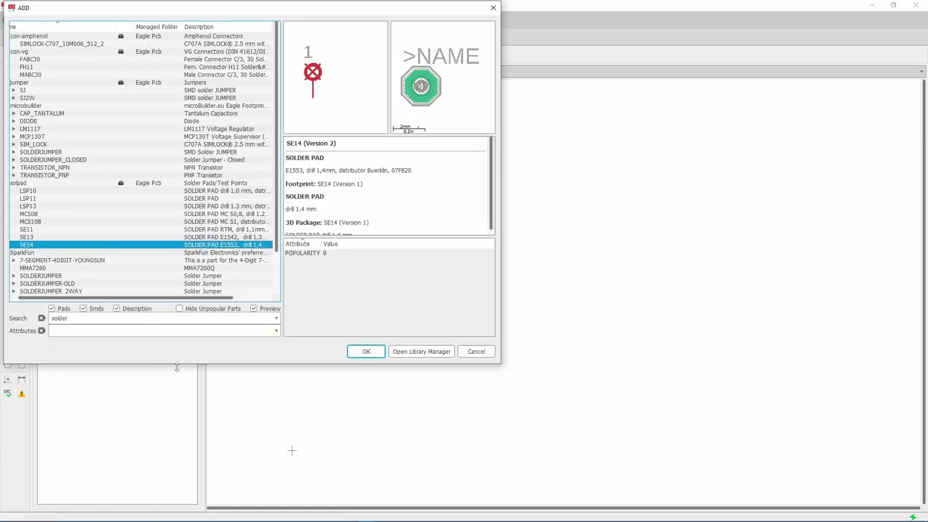
pyautogui.tripleClick(87, 317)
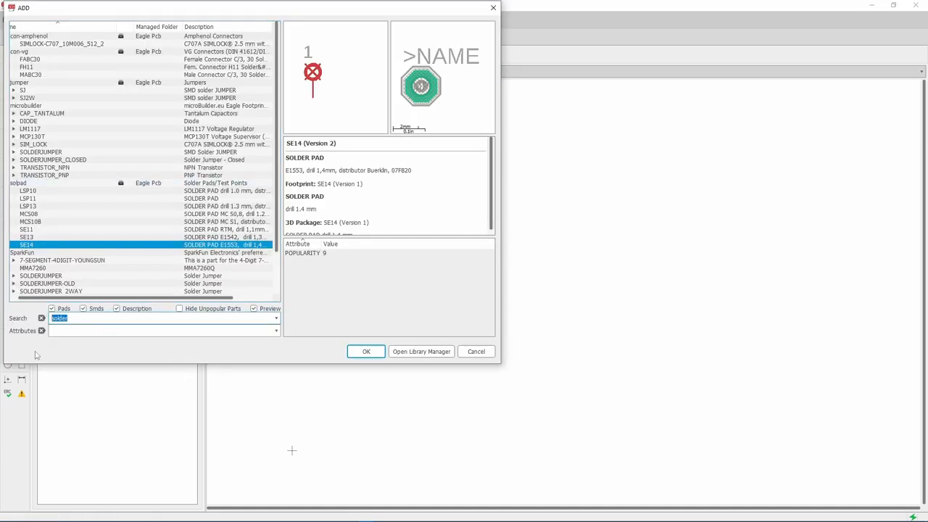
pyautogui.write('header')
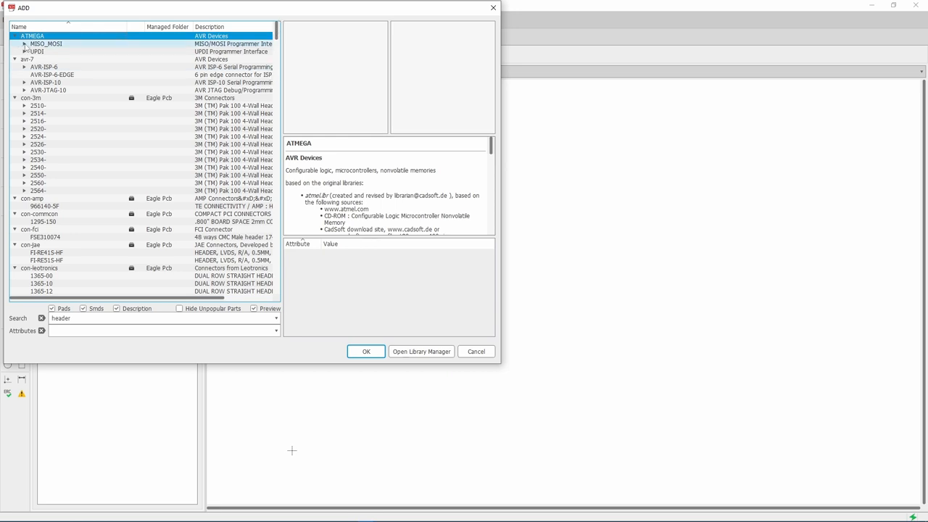
pyautogui.click(24, 47)
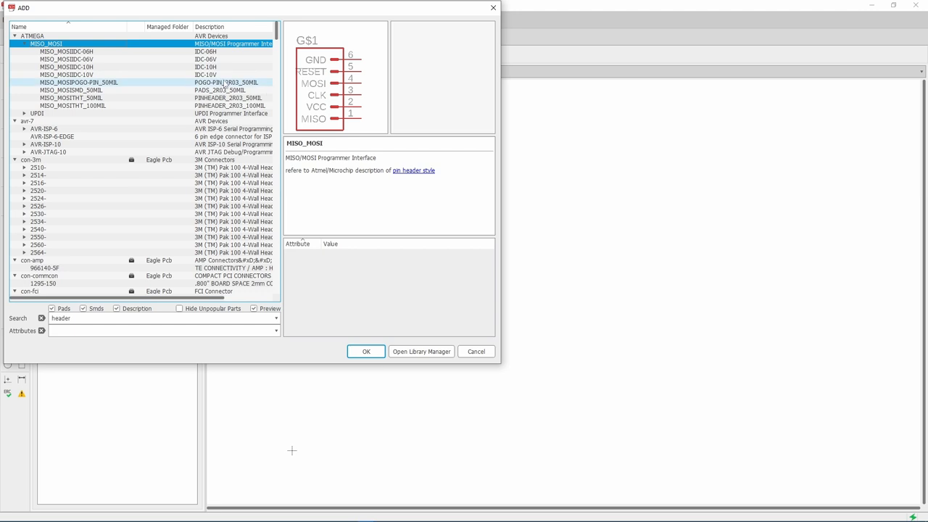
pyautogui.click(70, 99)
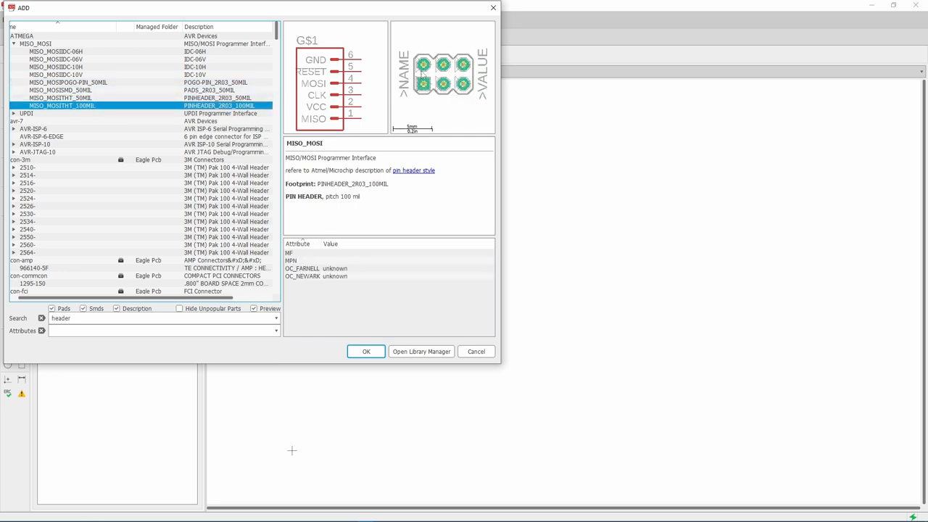
pyautogui.moveTo(473, 96)
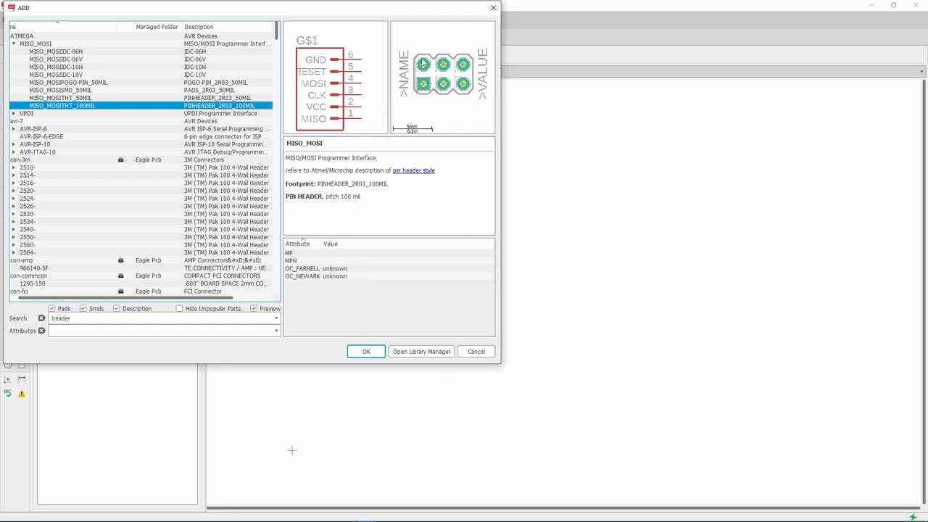
pyautogui.moveTo(429, 107)
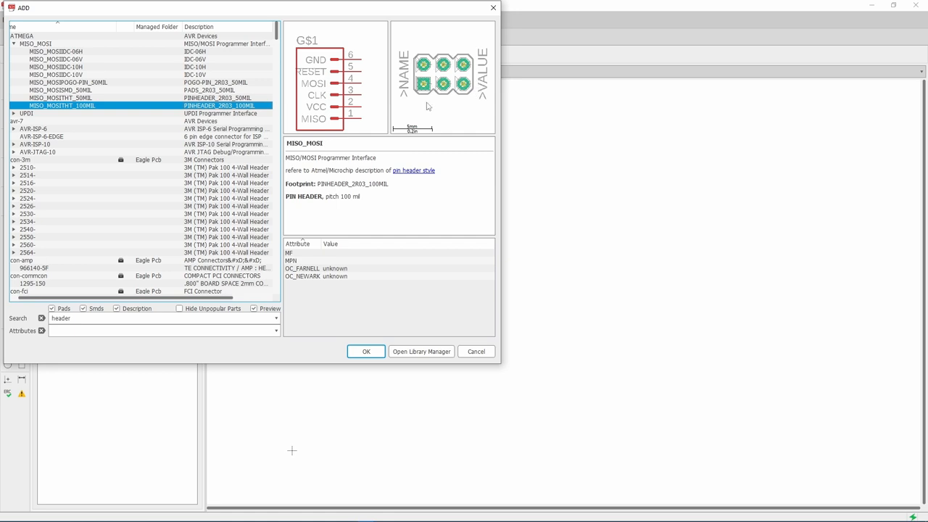
pyautogui.click(365, 351)
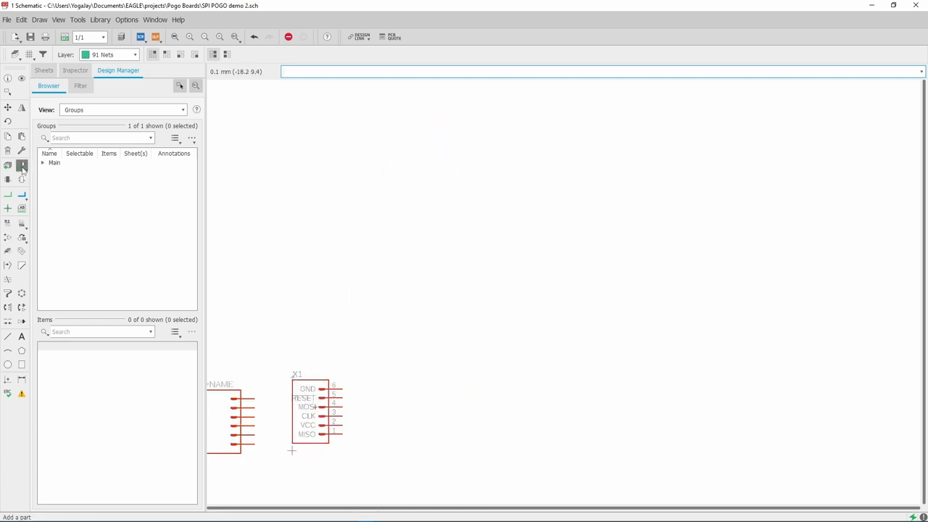
# Place six SE14 solder pads beside X1 and net-wire the header pins to them
pyautogui.click(13, 168)
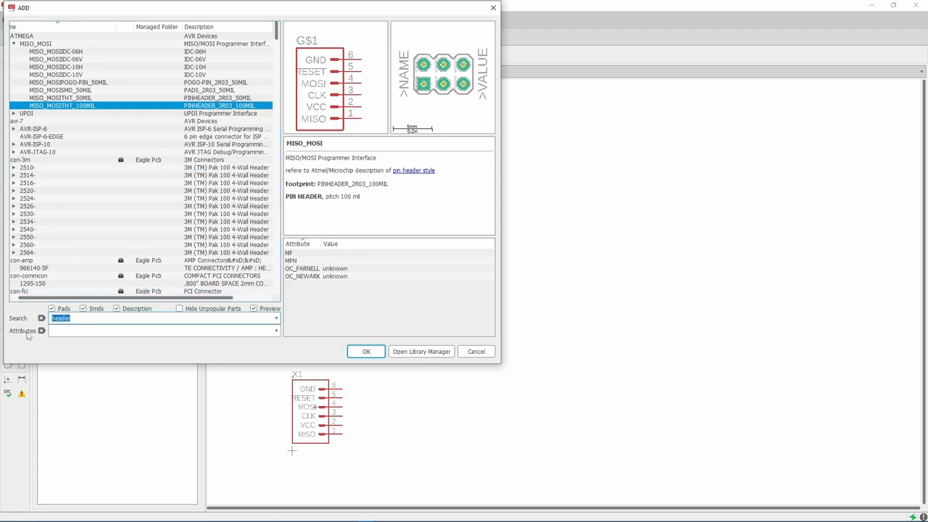
pyautogui.write('solder')
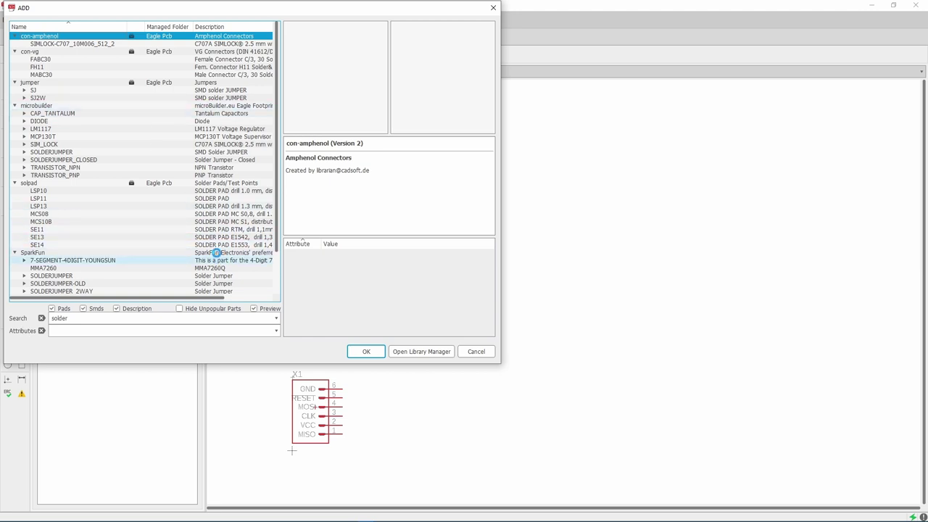
pyautogui.click(26, 244)
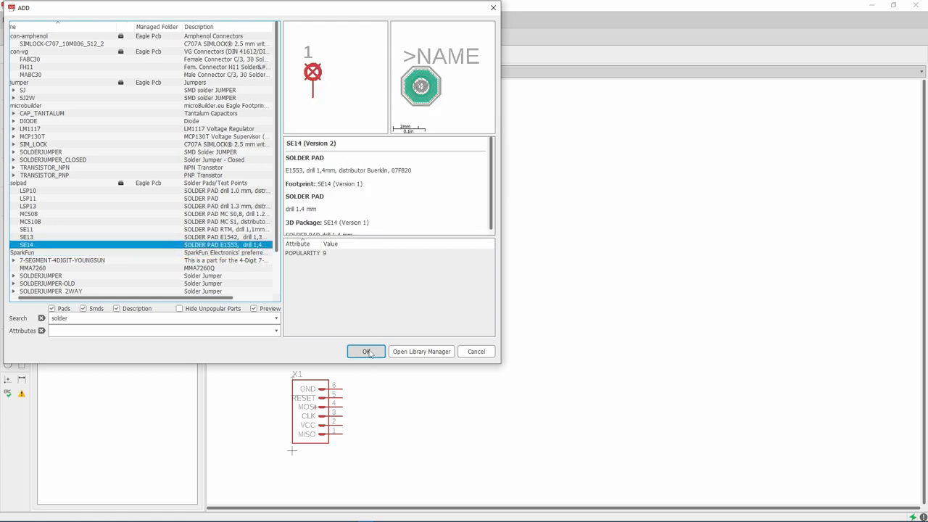
pyautogui.click(366, 351)
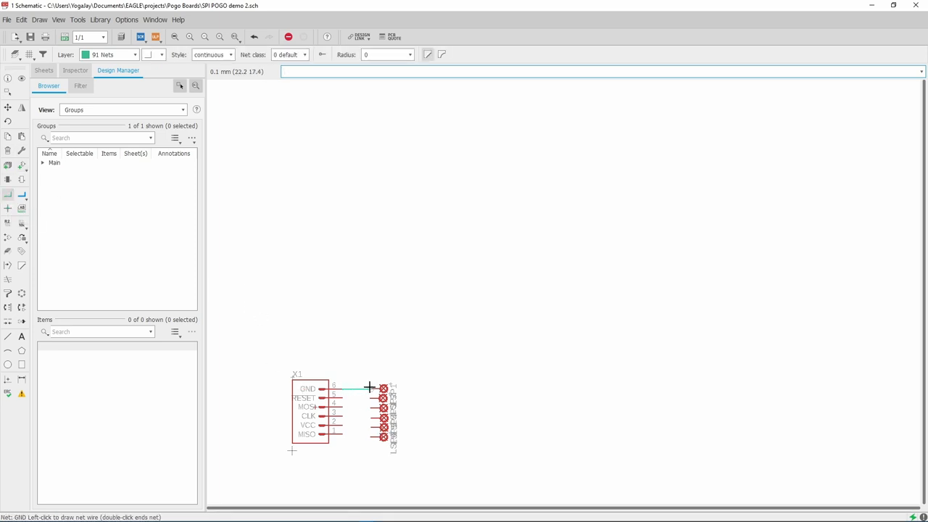
pyautogui.click(383, 388)
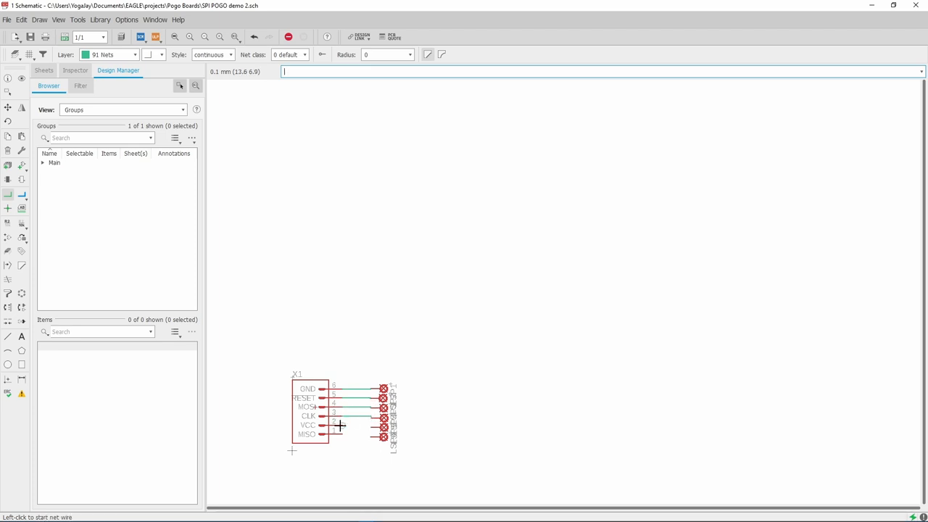
pyautogui.moveTo(336, 436)
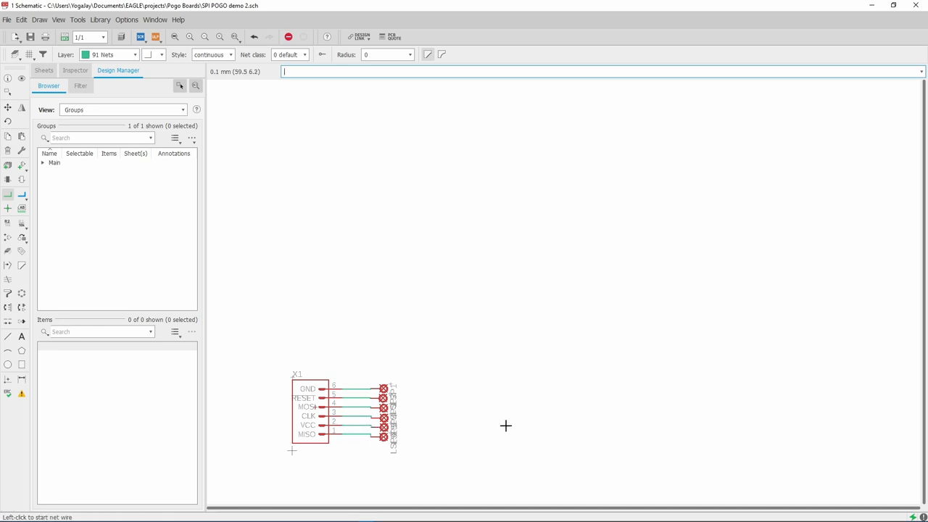
pyautogui.moveTo(67, 38)
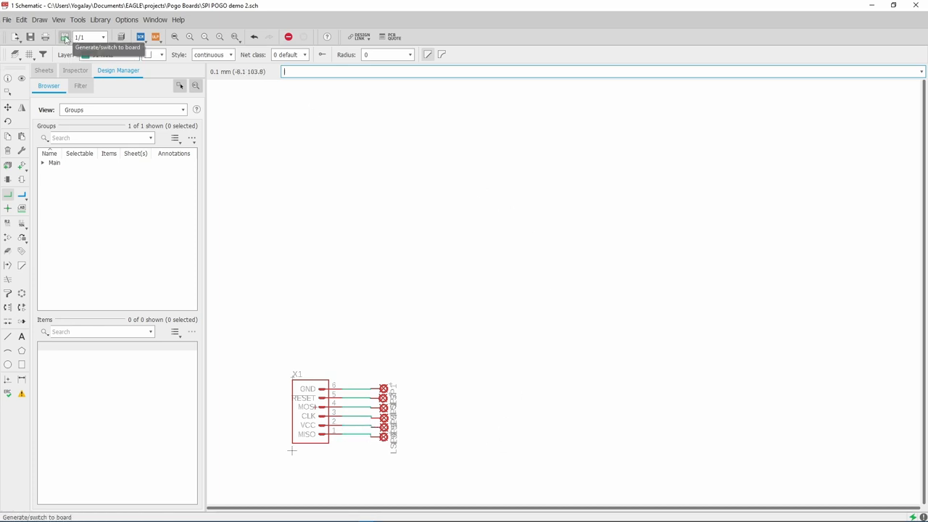
# Generate the board layout, then move header X1 inside the outline and rotate it
pyautogui.click(64, 37)
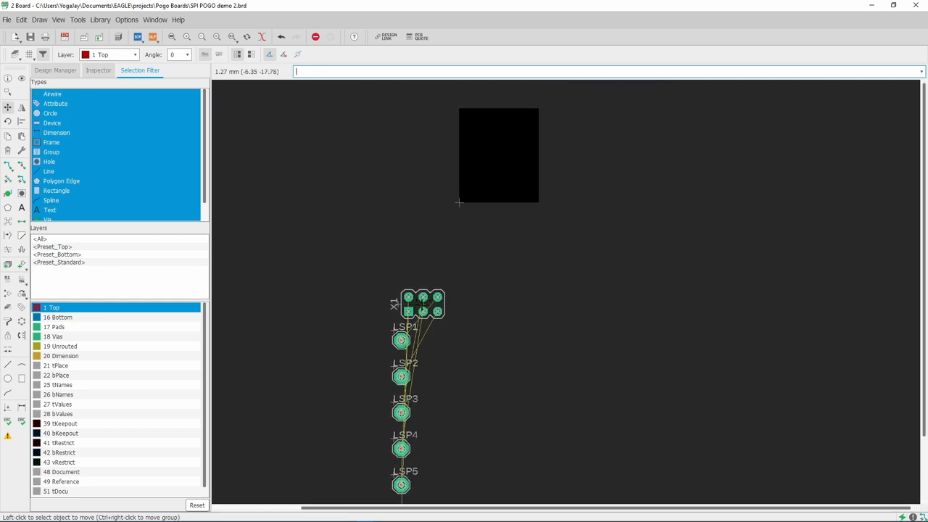
pyautogui.moveTo(419, 304); pyautogui.dragTo(498, 131)
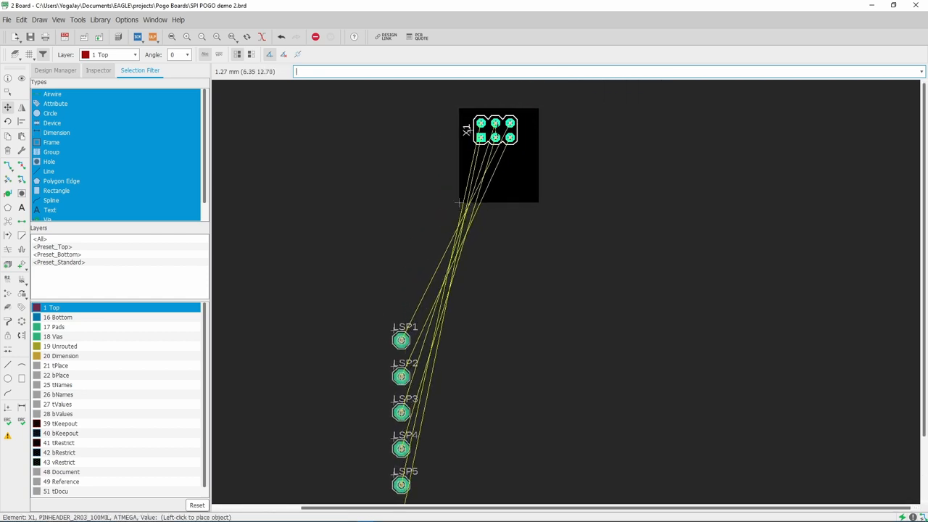
pyautogui.rightClick(492, 134)
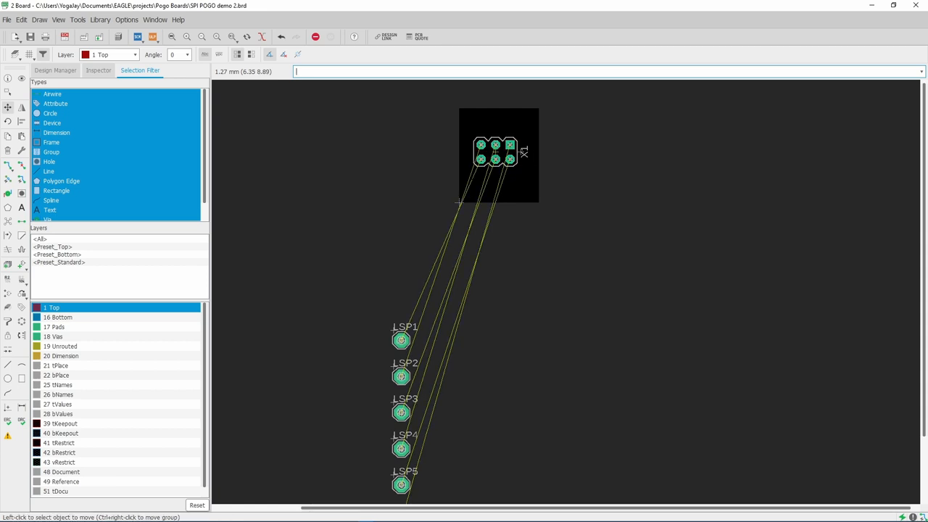
pyautogui.click(27, 56)
pyautogui.write('0')
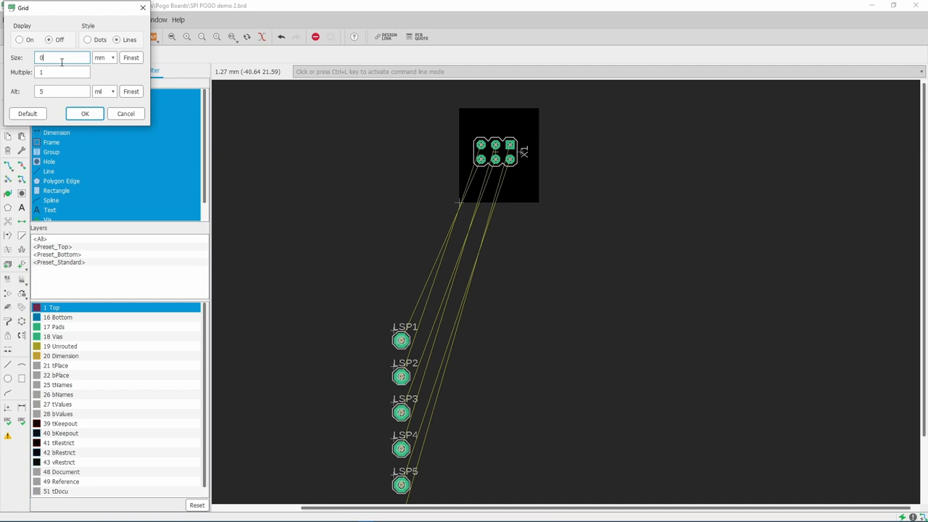
# Edit the grid size and move solder pad LSP5 onto the board
pyautogui.click(84, 113)
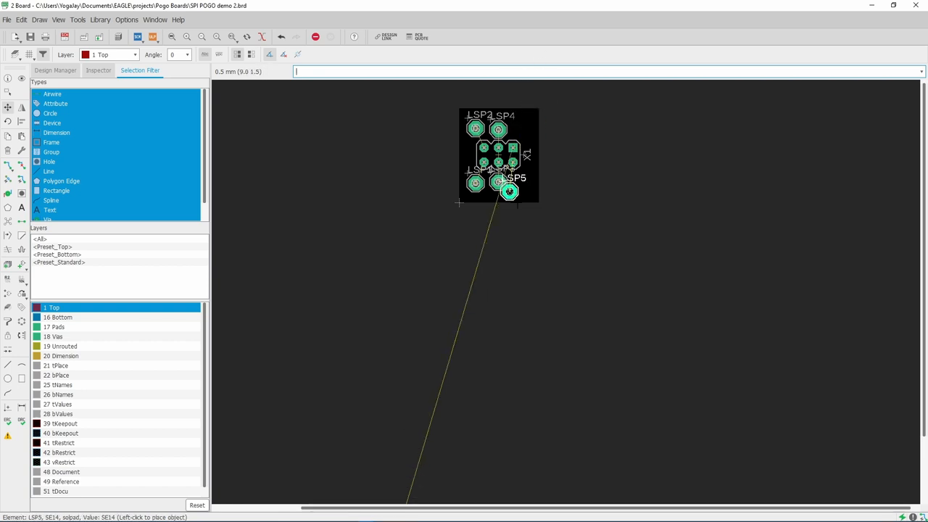
pyautogui.moveTo(510, 191); pyautogui.dragTo(520, 182)
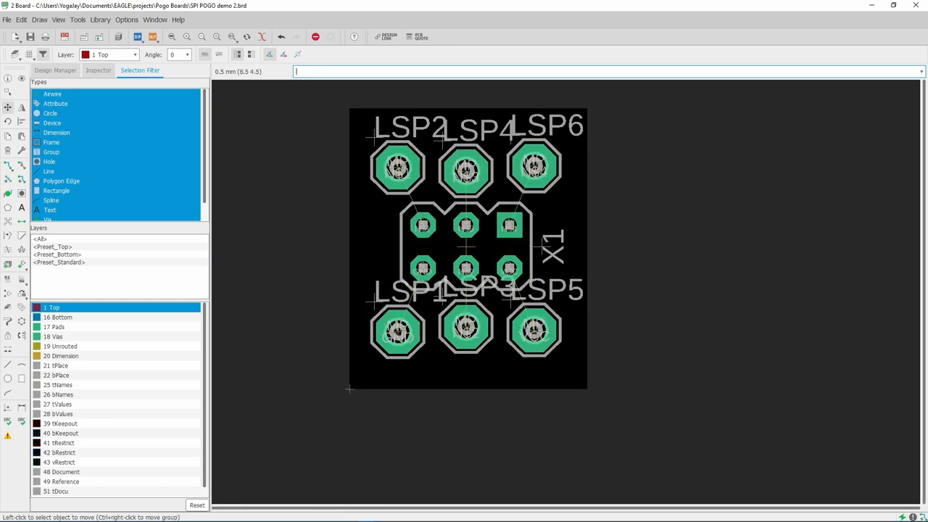
pyautogui.click(466, 329)
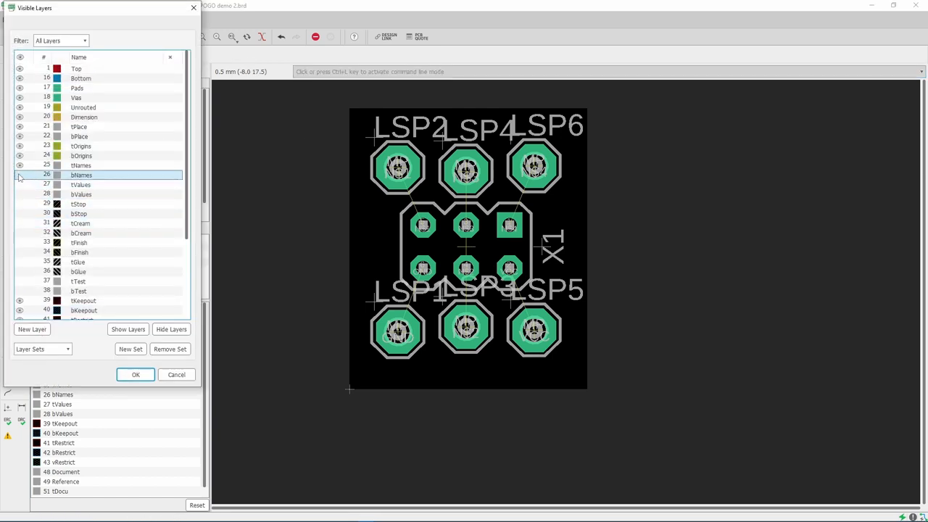
# Hide the tPlace/bPlace and names/values layers, leaving pads and airwires visible
pyautogui.click(79, 136)
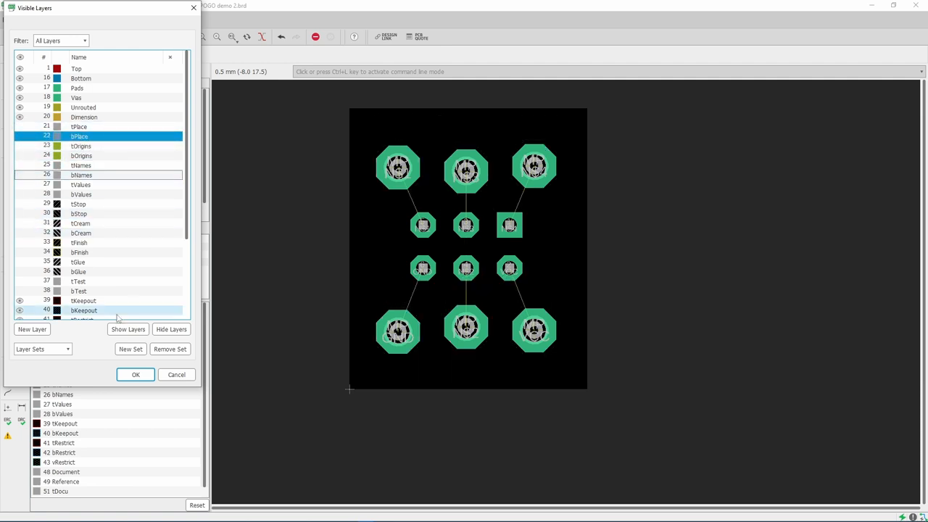
pyautogui.click(135, 374)
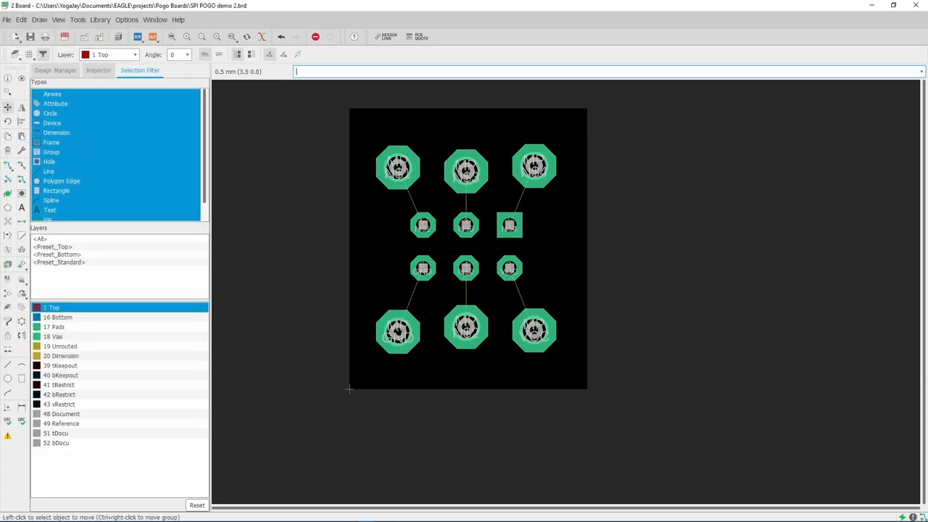
pyautogui.click(136, 55)
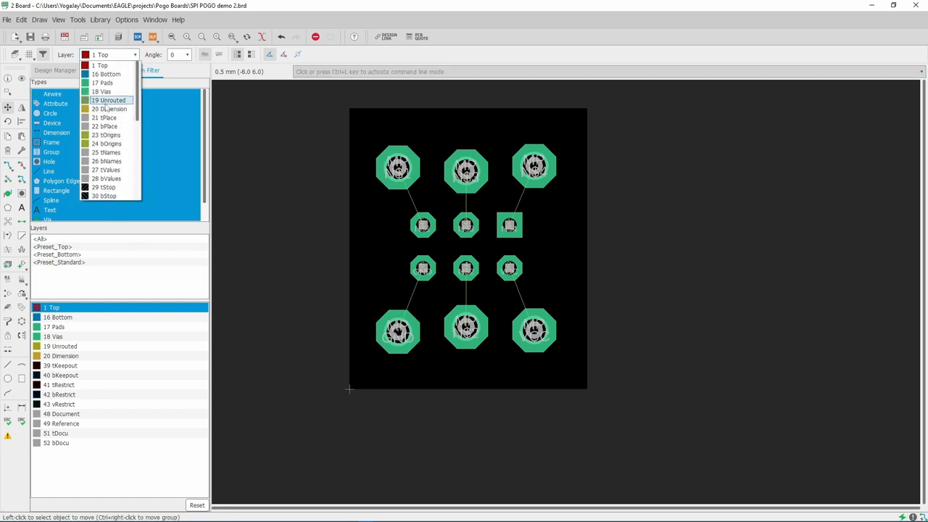
# Draw a closed rectangular board outline around the pads on layer 20 Dimension
pyautogui.click(110, 108)
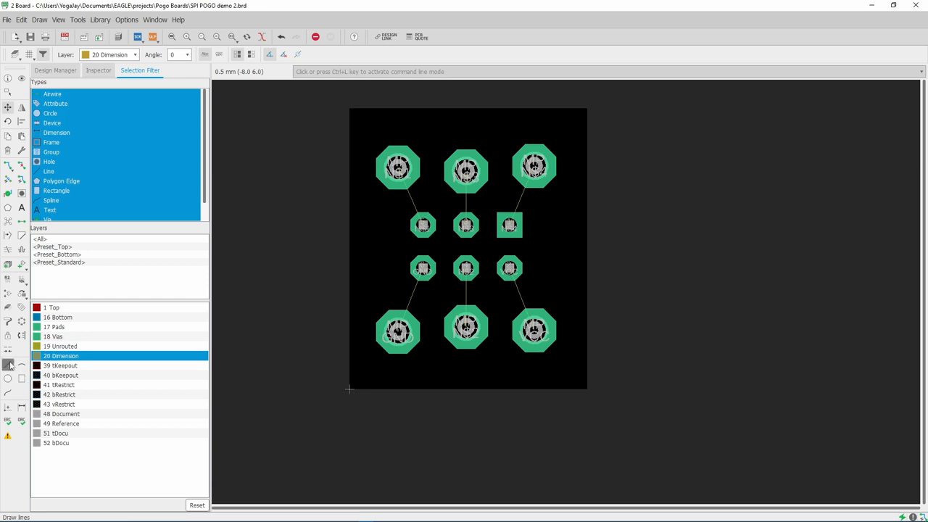
pyautogui.click(8, 364)
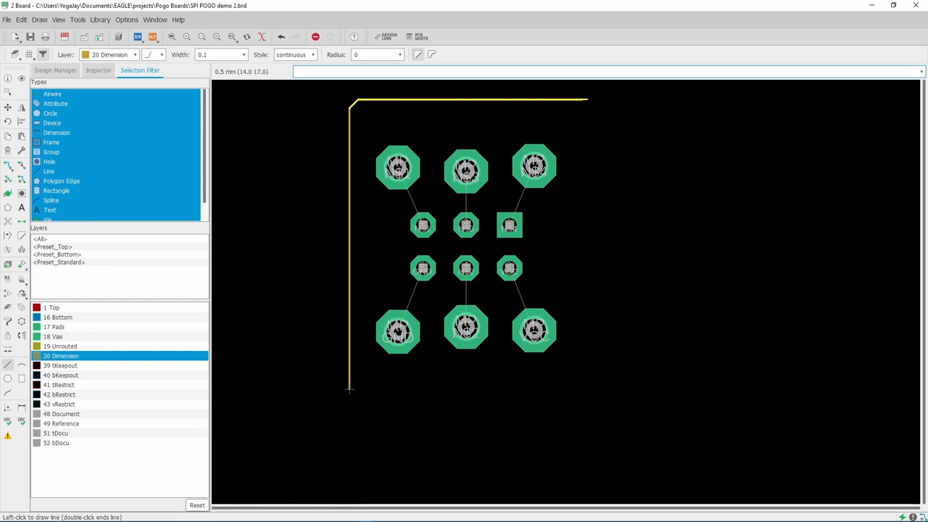
pyautogui.click(581, 383)
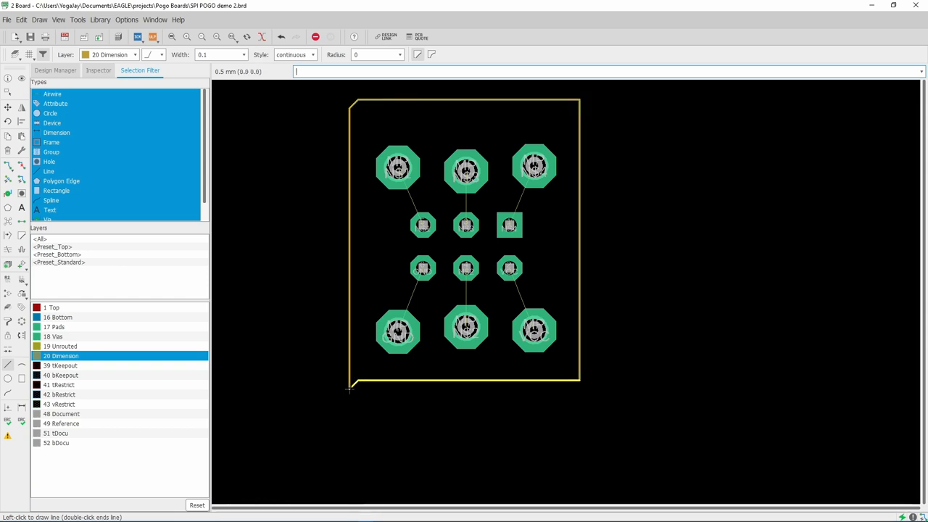
pyautogui.click(349, 390)
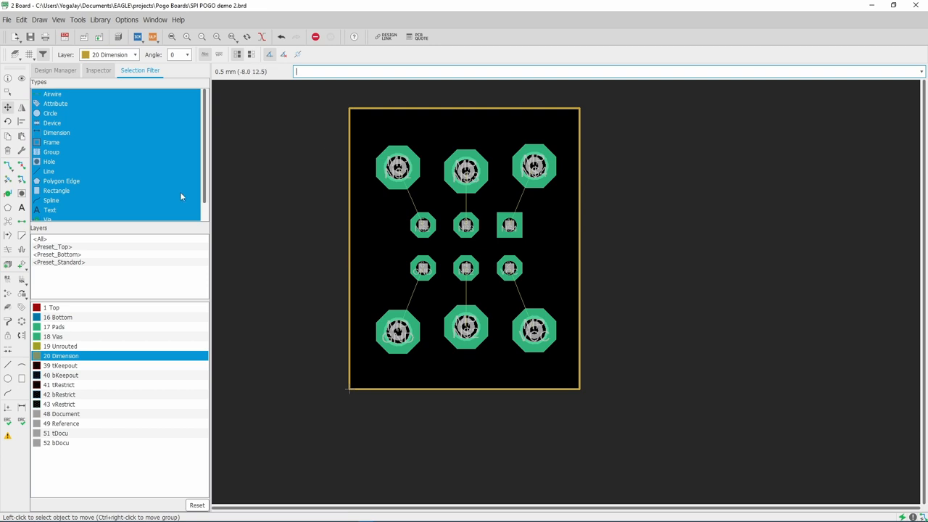
pyautogui.moveTo(237, 185)
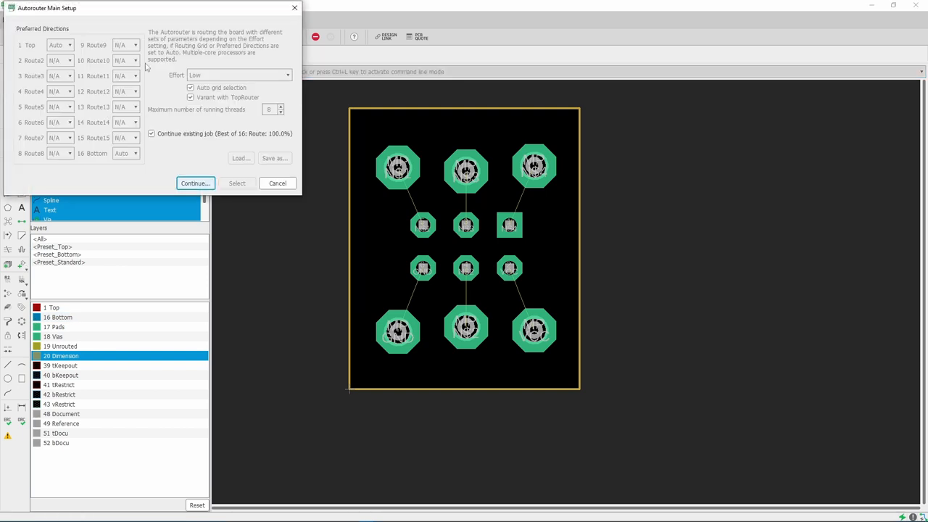
# Run a fresh autorouter job and keep the routed top-layer traces
pyautogui.click(151, 133)
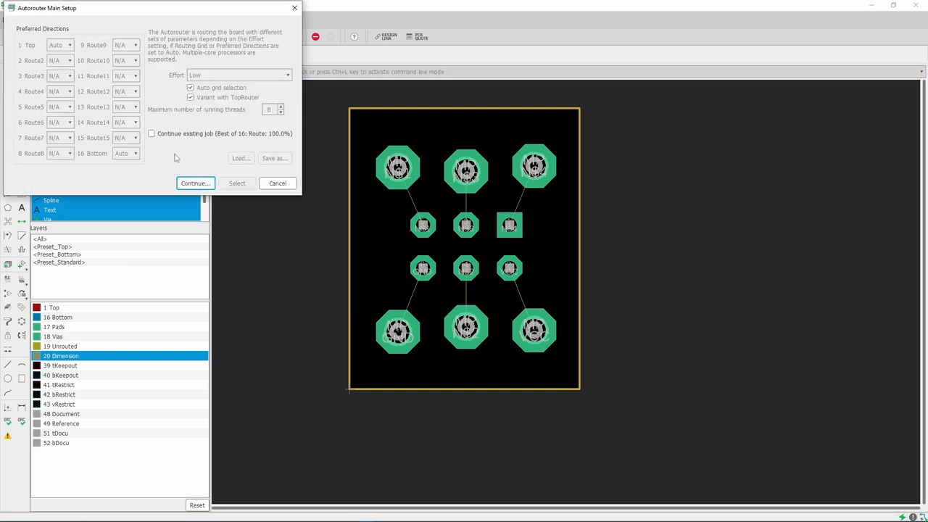
pyautogui.click(195, 183)
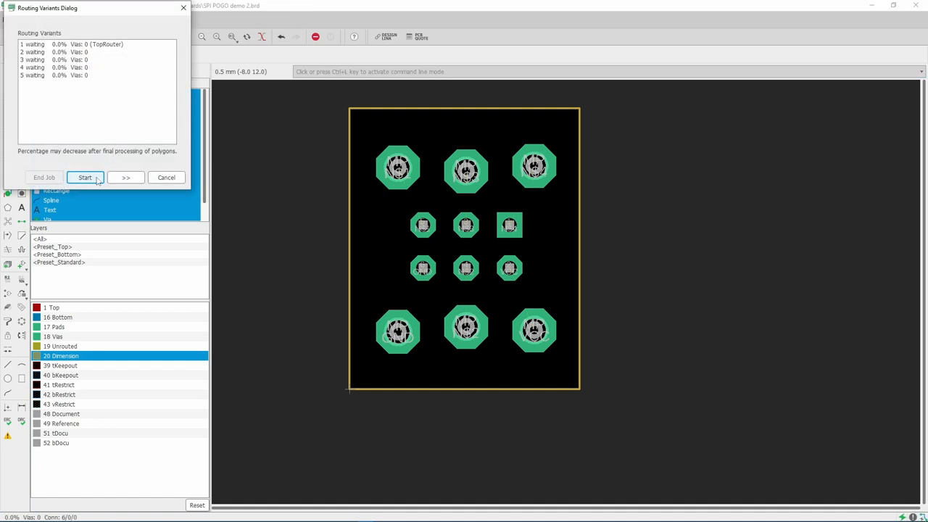
pyautogui.click(85, 178)
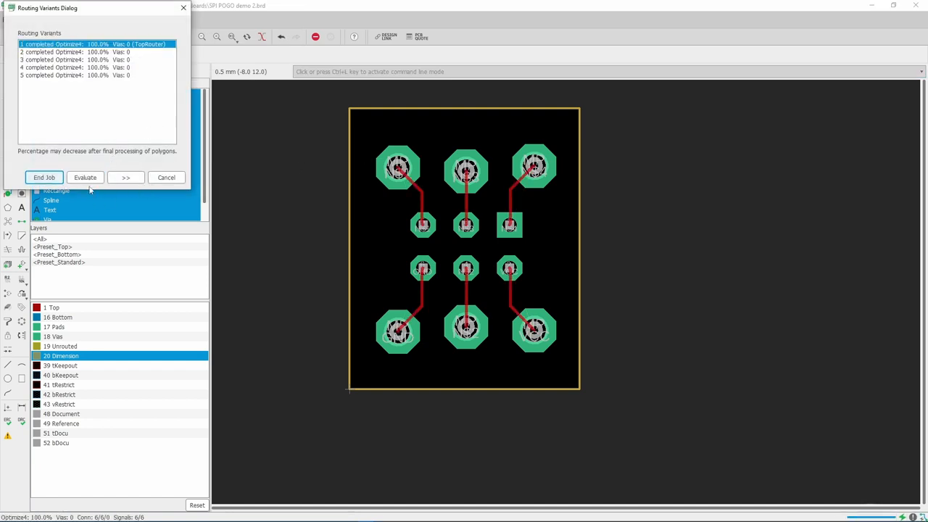
pyautogui.click(43, 176)
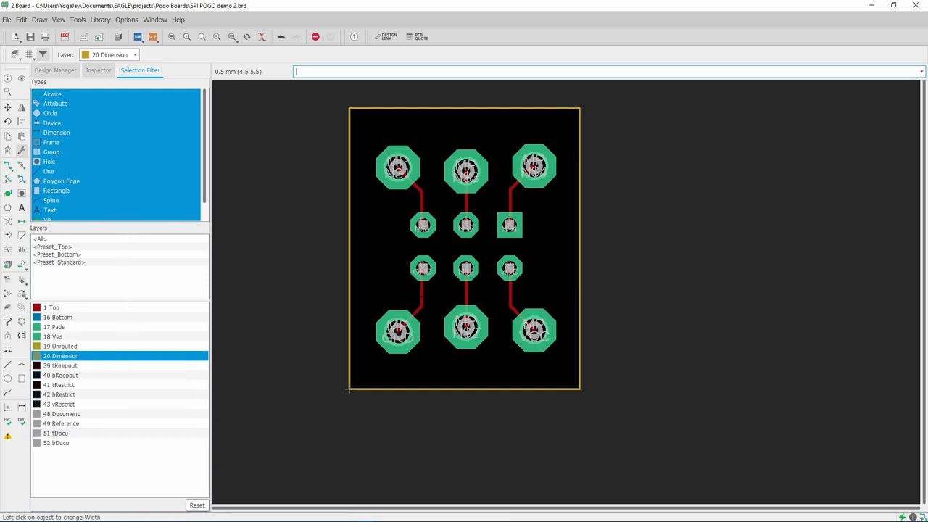
# Increase the width of the routed traces on layer 1 Top
pyautogui.click(134, 55)
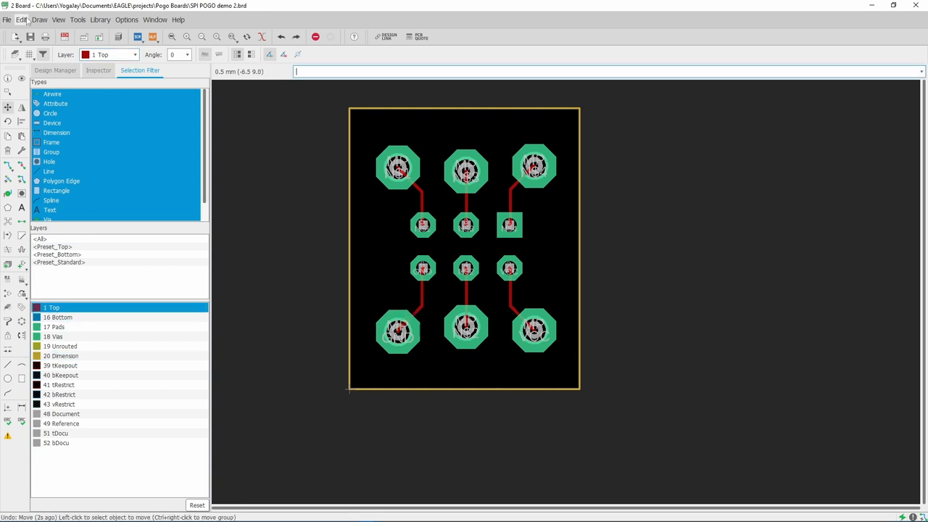
pyautogui.click(24, 19)
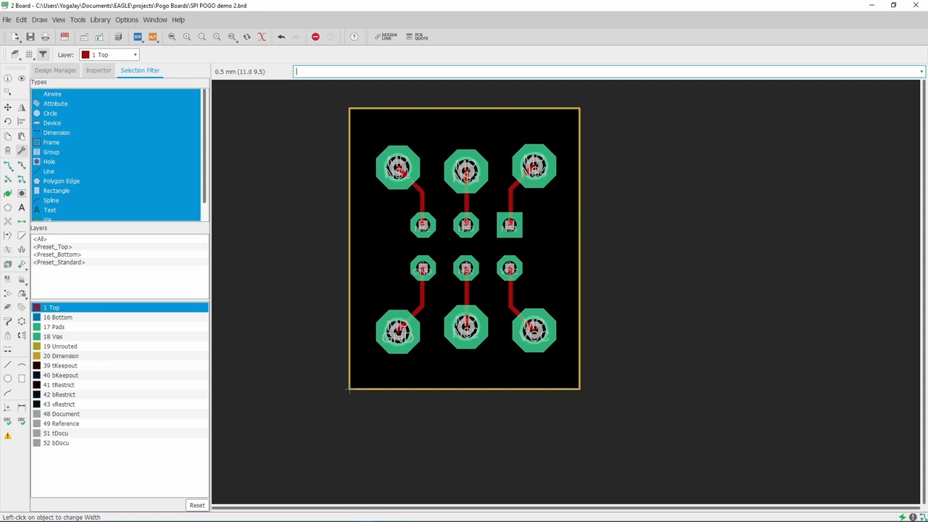
pyautogui.moveTo(153, 37)
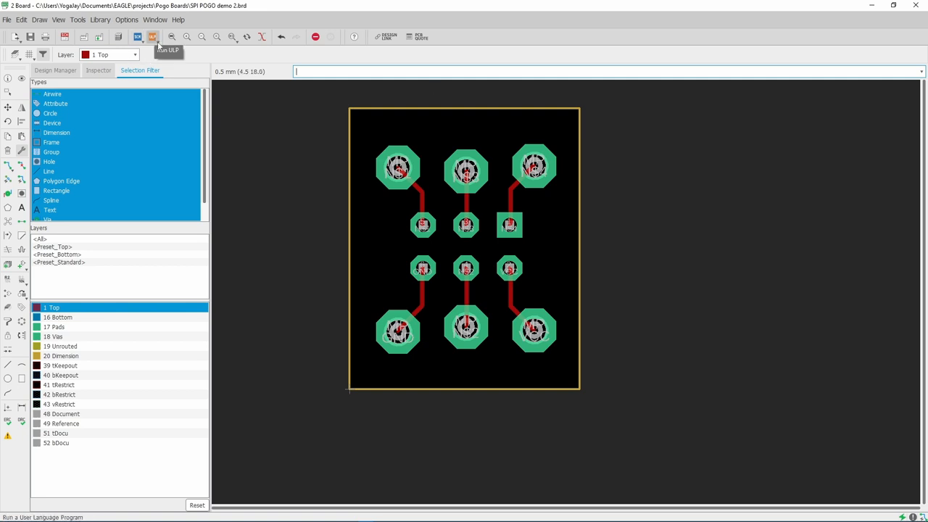
# Run pcb-gcode with Z down -0.037 mm, XY feed 300 mm/min, millimetres, and generate
pyautogui.click(152, 36)
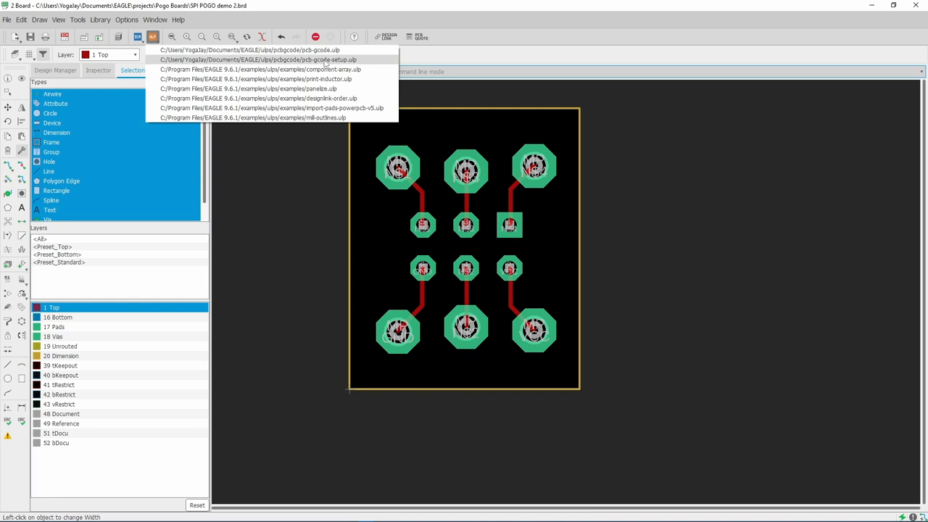
pyautogui.click(273, 59)
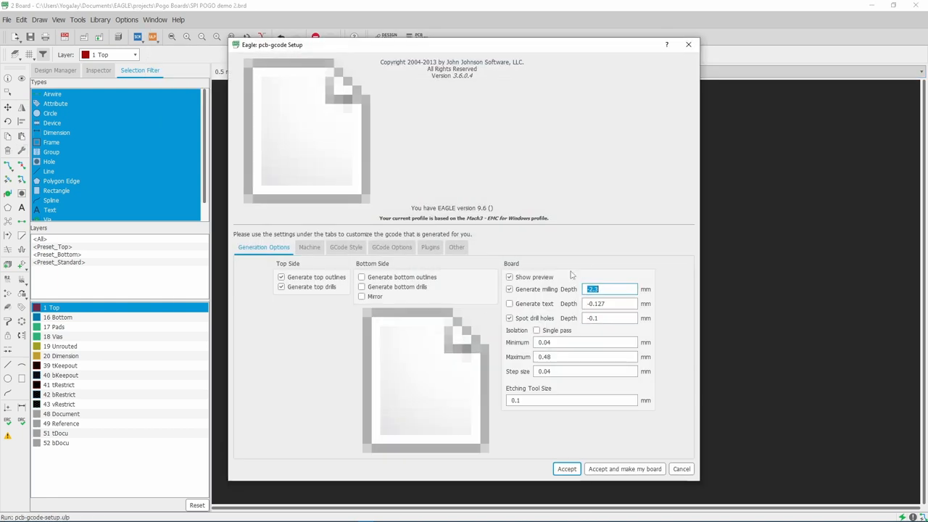
pyautogui.moveTo(572, 415)
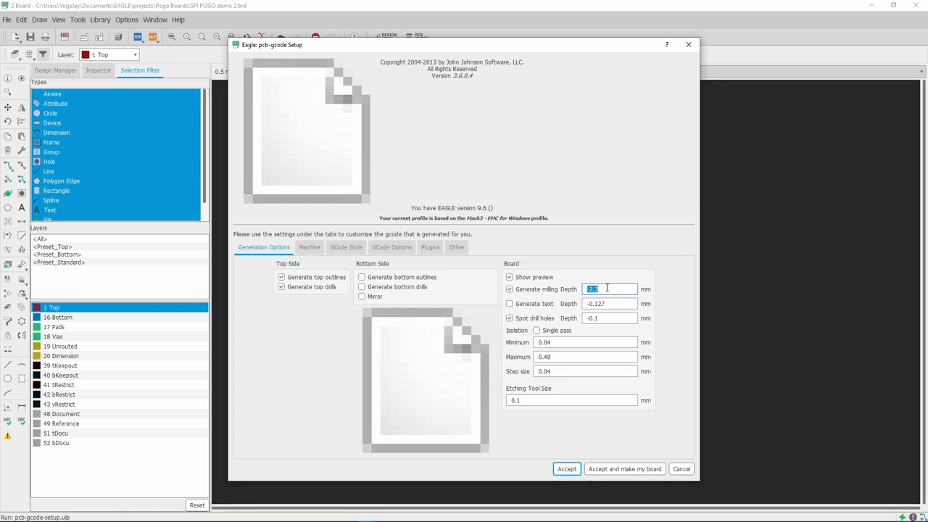
pyautogui.moveTo(602, 315)
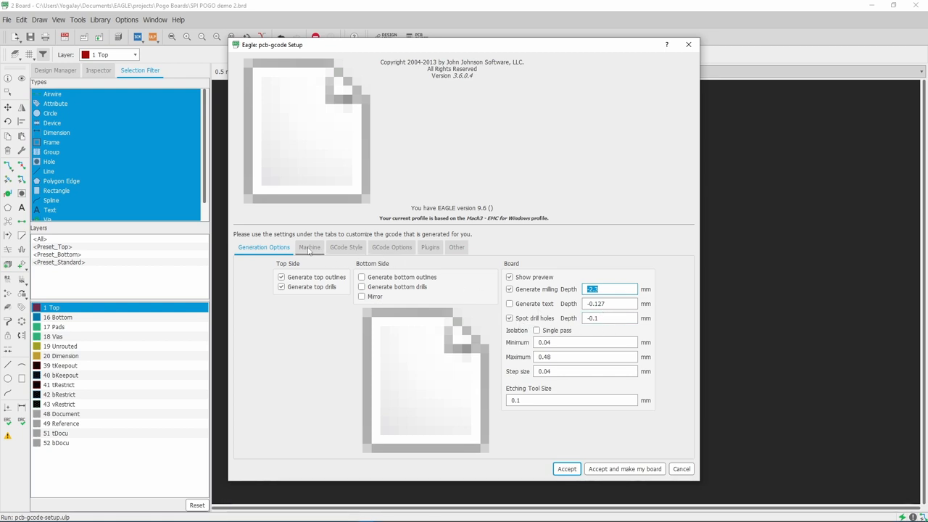
pyautogui.click(309, 248)
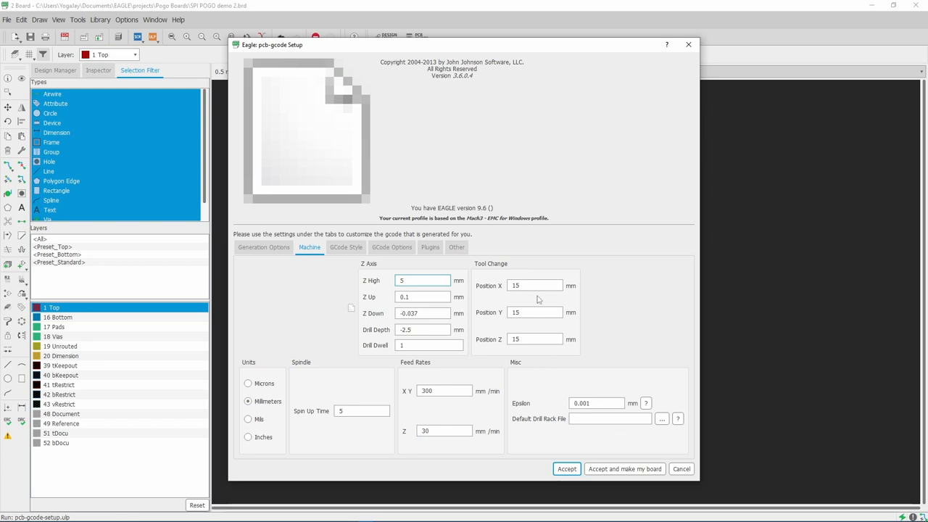
pyautogui.moveTo(547, 472)
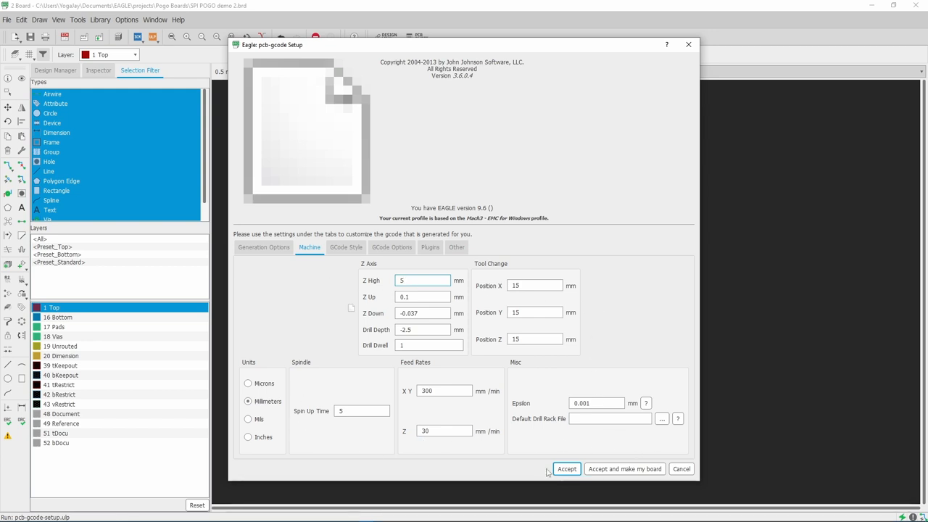
pyautogui.click(568, 469)
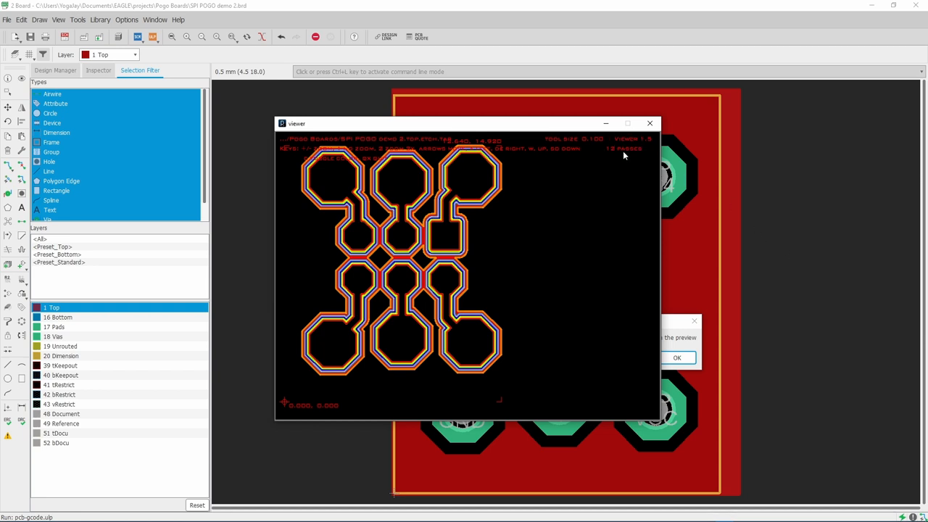
pyautogui.moveTo(387, 390)
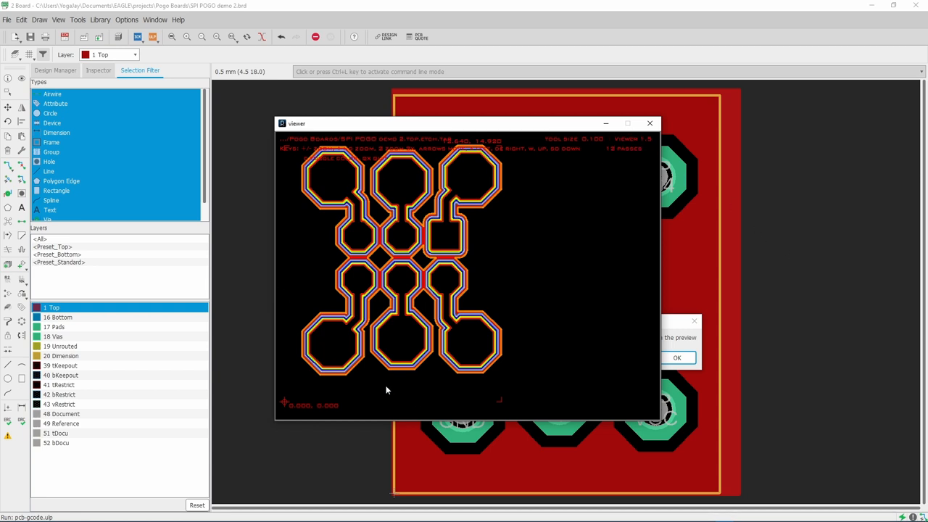
pyautogui.moveTo(369, 214)
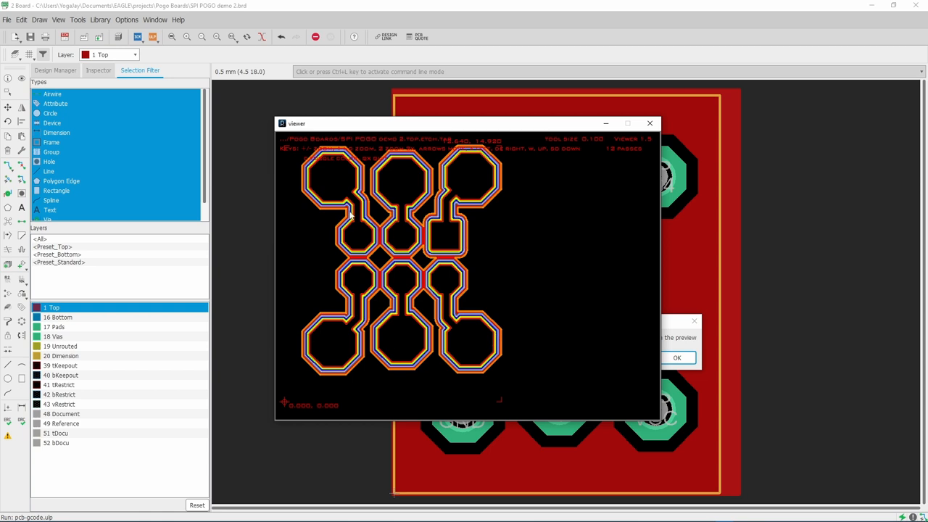
pyautogui.moveTo(530, 287)
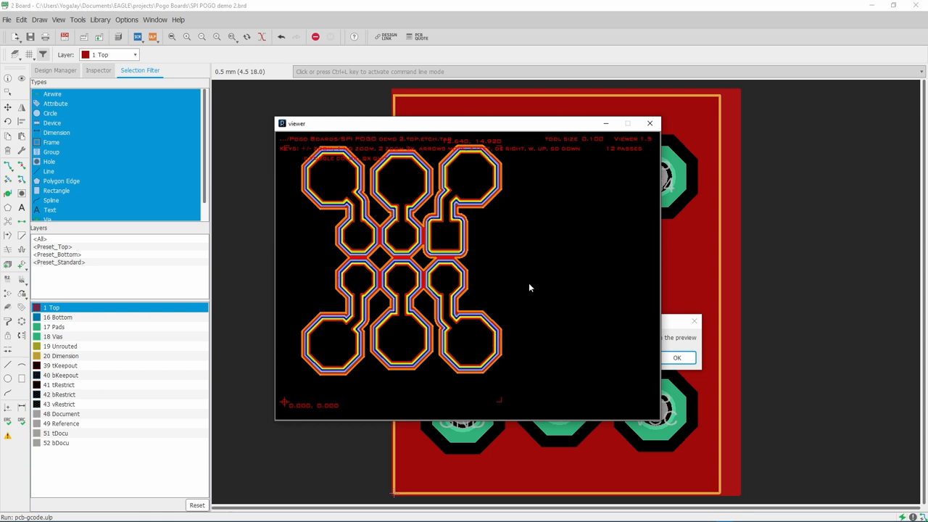
pyautogui.moveTo(521, 283)
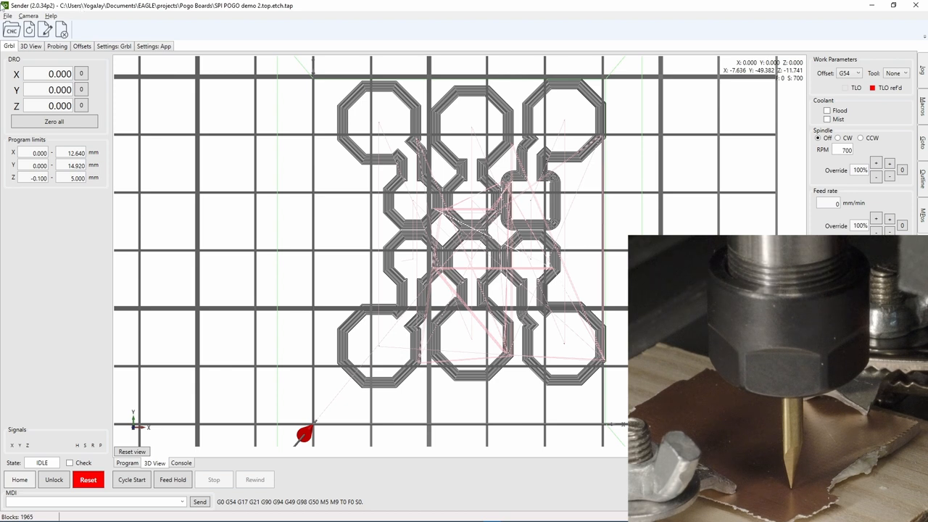
# Show ioSender's Probing tab with the .etch.tap toolpaths still loaded
pyautogui.click(56, 46)
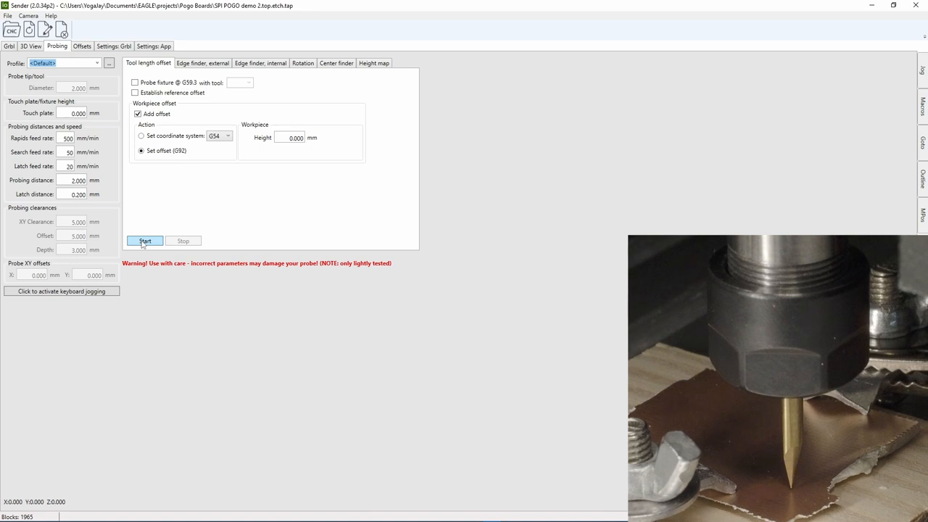
# Run the G92 tool-length probe against the board, bringing Z to 0.334 mm
pyautogui.click(145, 241)
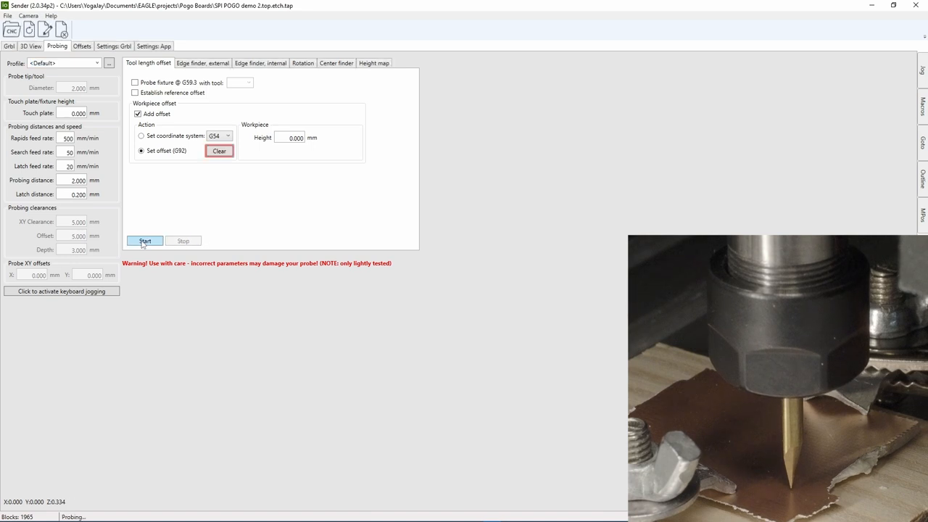
pyautogui.click(144, 241)
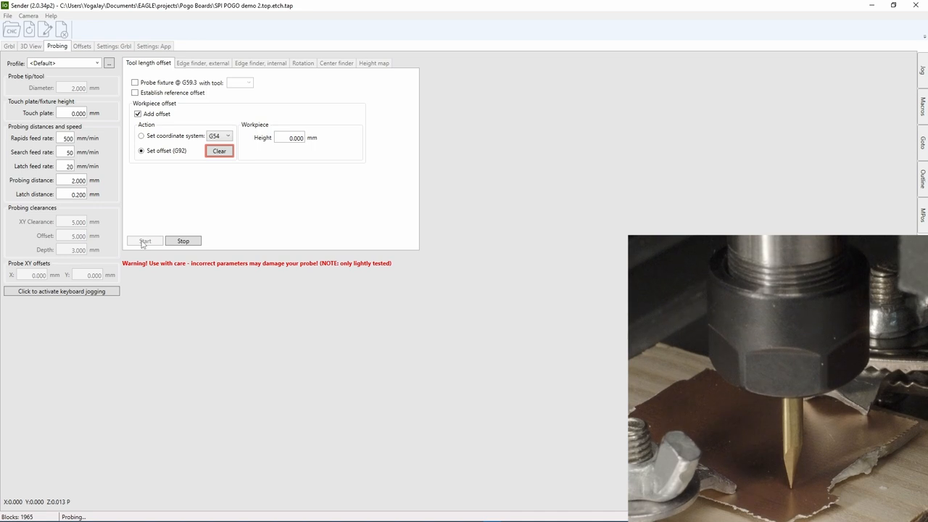
pyautogui.click(144, 241)
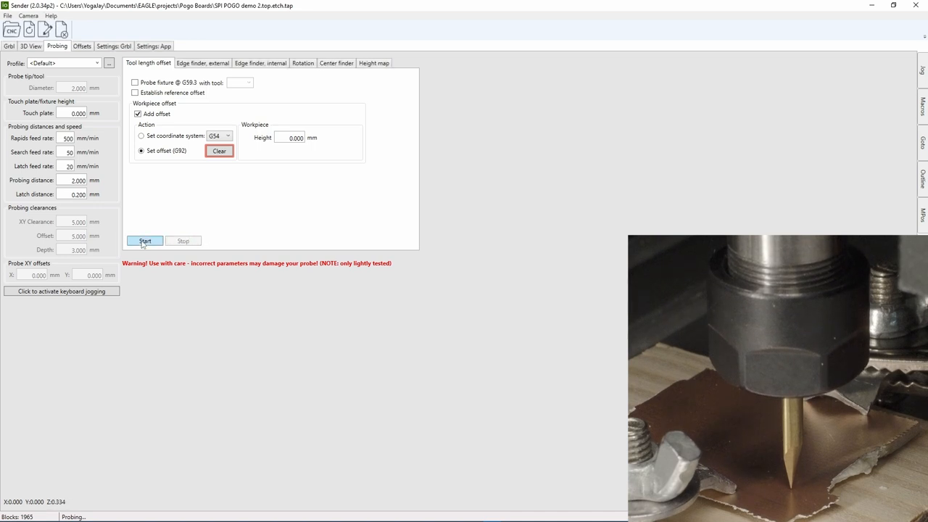
pyautogui.click(144, 240)
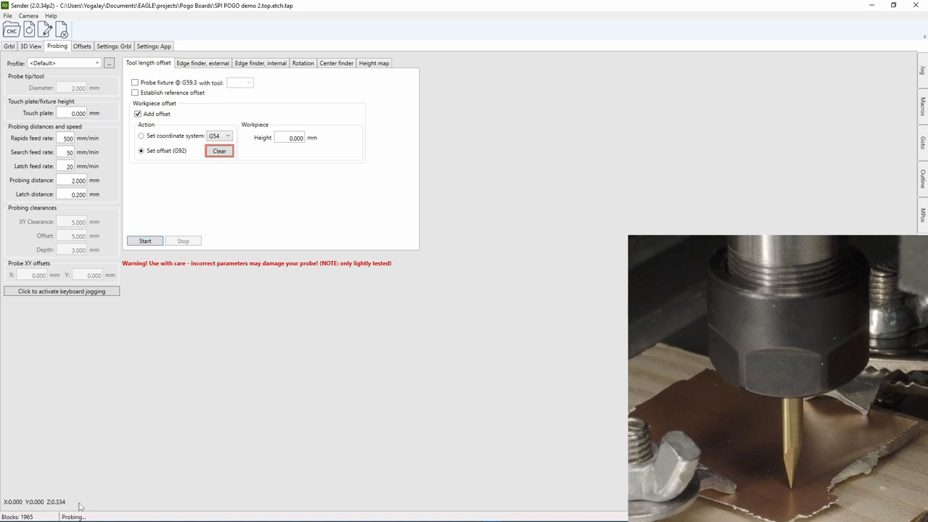
pyautogui.moveTo(110, 504)
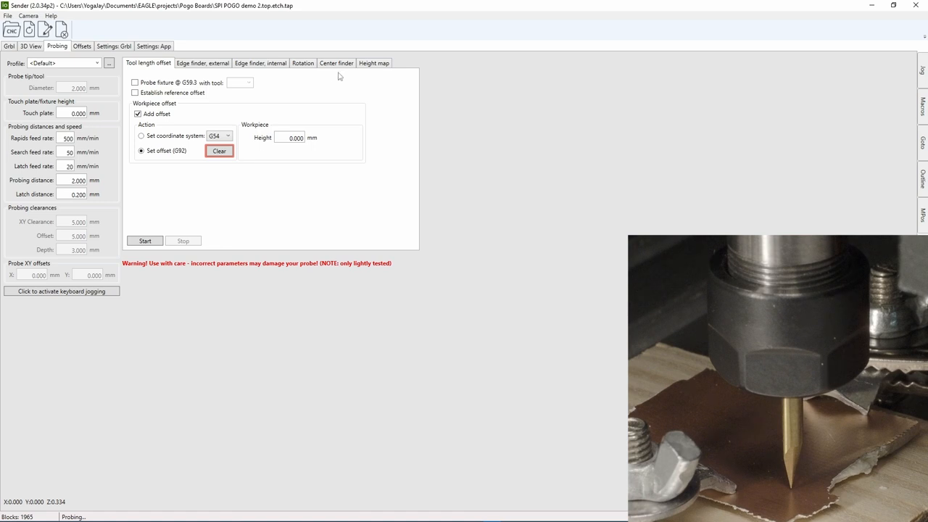
# Probe a height map over the 12.64 × 14.92 mm program limits and apply it to the G-code
pyautogui.click(373, 62)
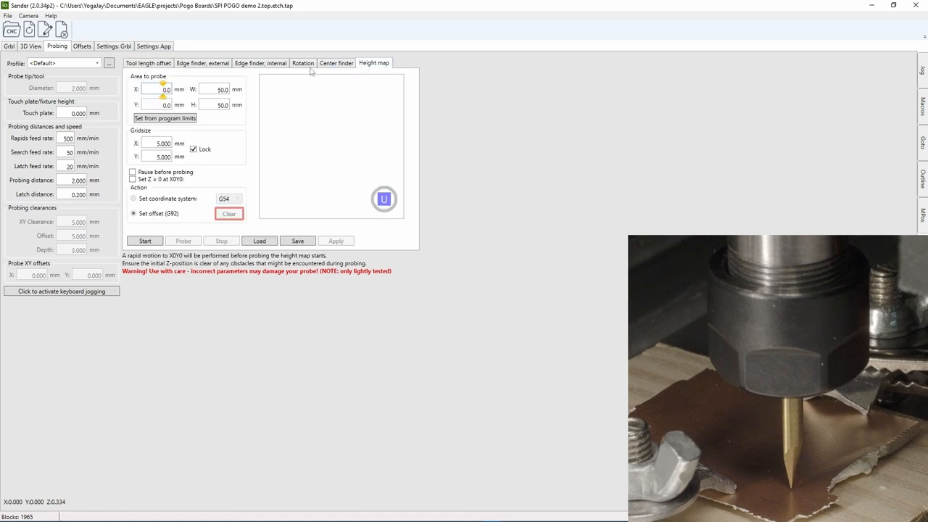
pyautogui.click(164, 118)
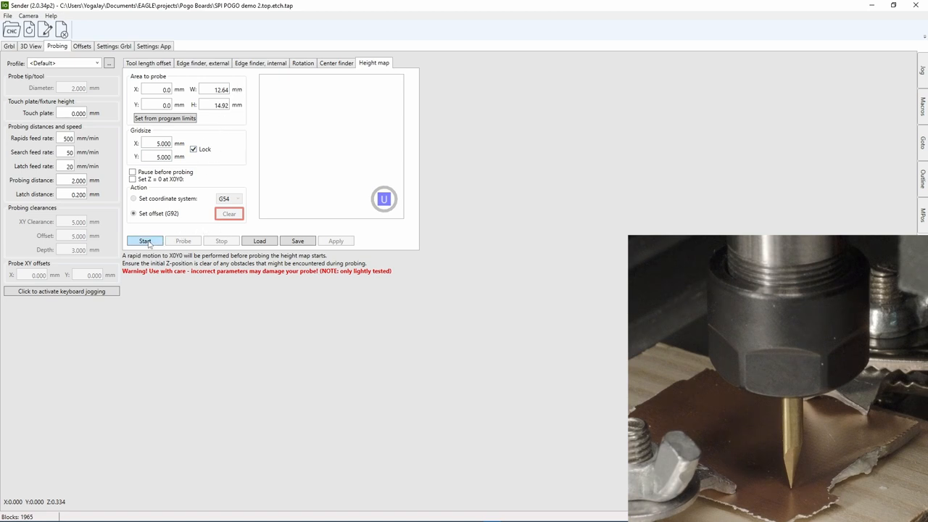
pyautogui.click(144, 240)
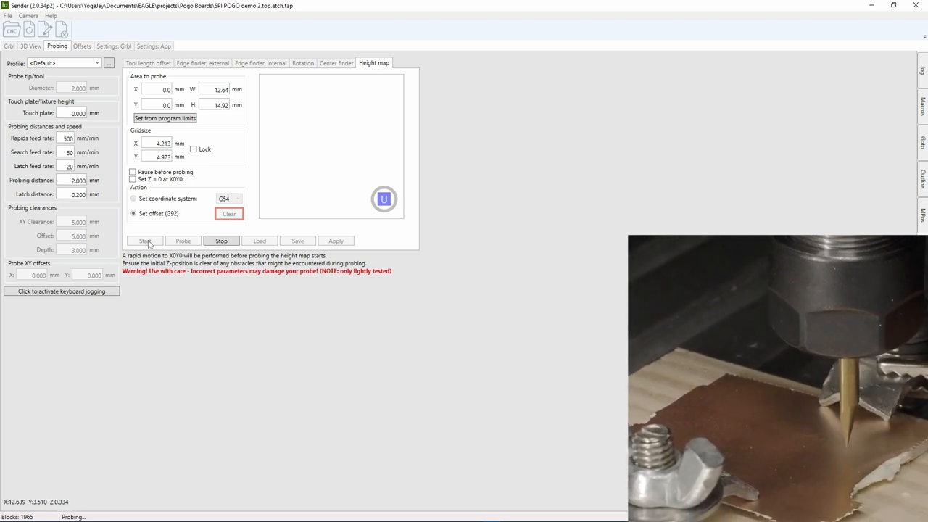
pyautogui.click(144, 240)
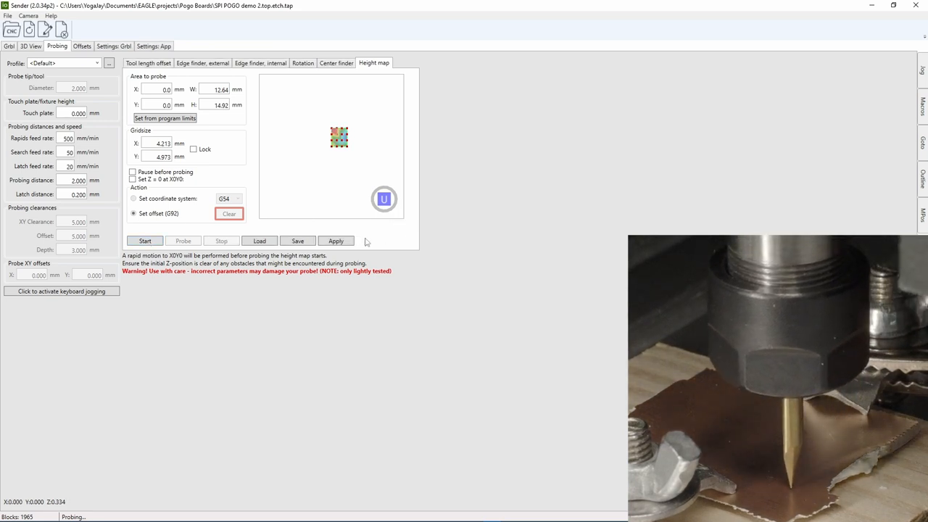
pyautogui.click(336, 240)
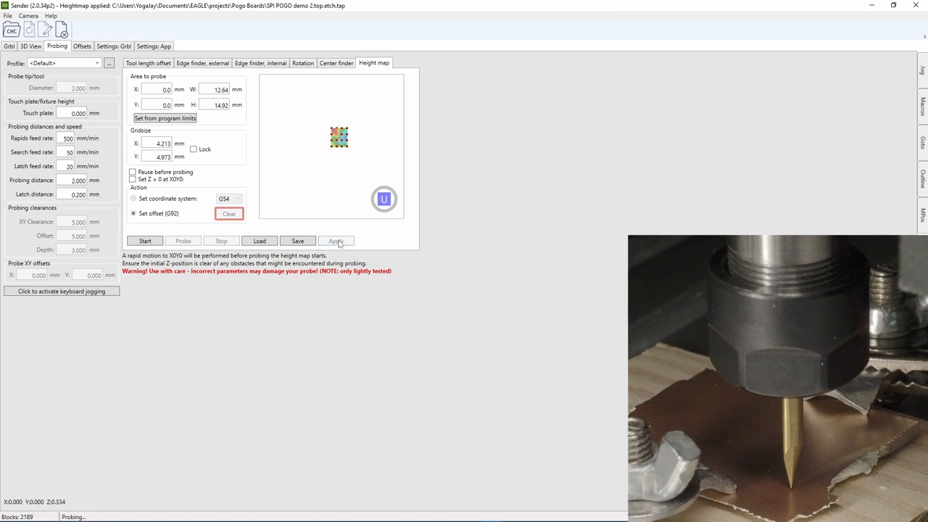
# Turn the spindle on clockwise at 700 RPM and start the height-mapped etch job
pyautogui.click(31, 45)
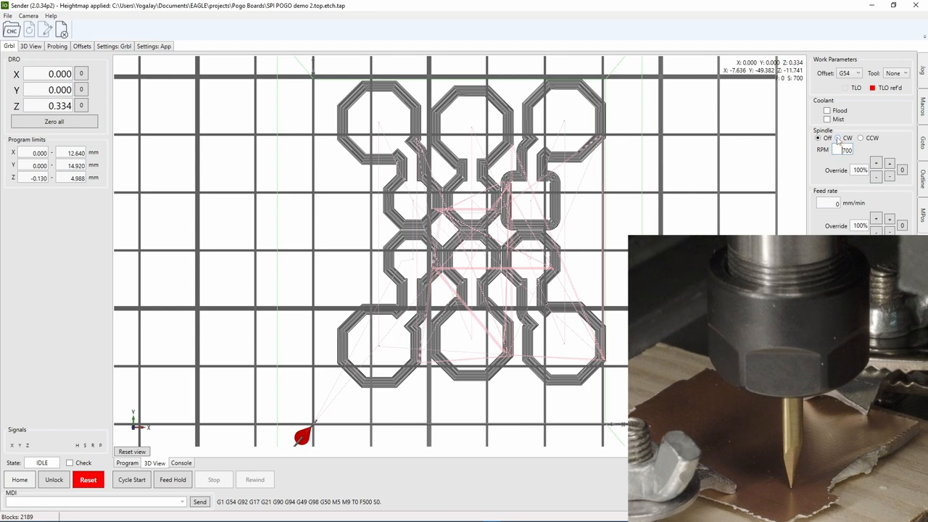
pyautogui.click(837, 138)
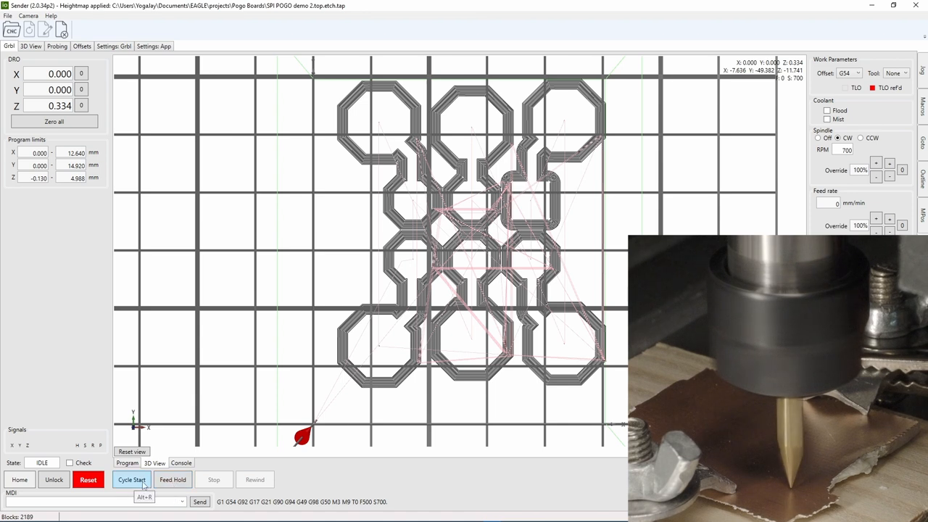
pyautogui.click(133, 479)
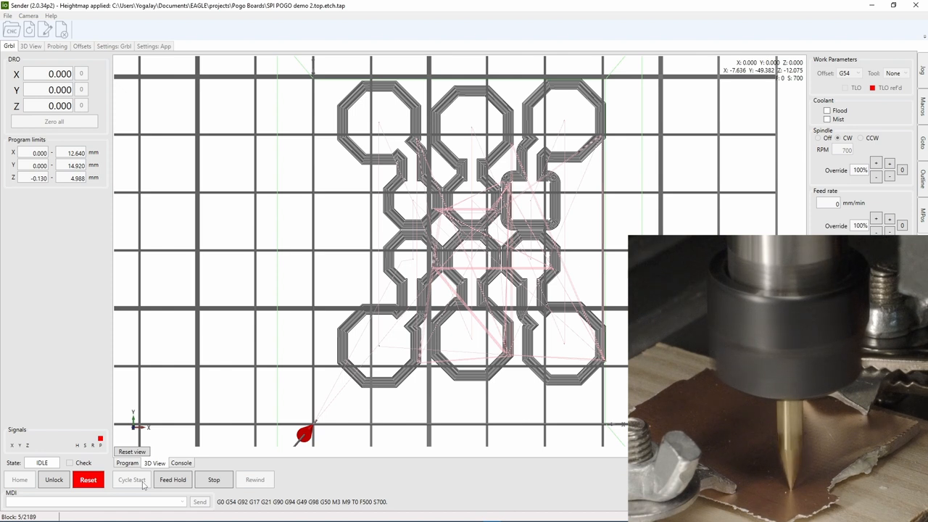
pyautogui.click(134, 479)
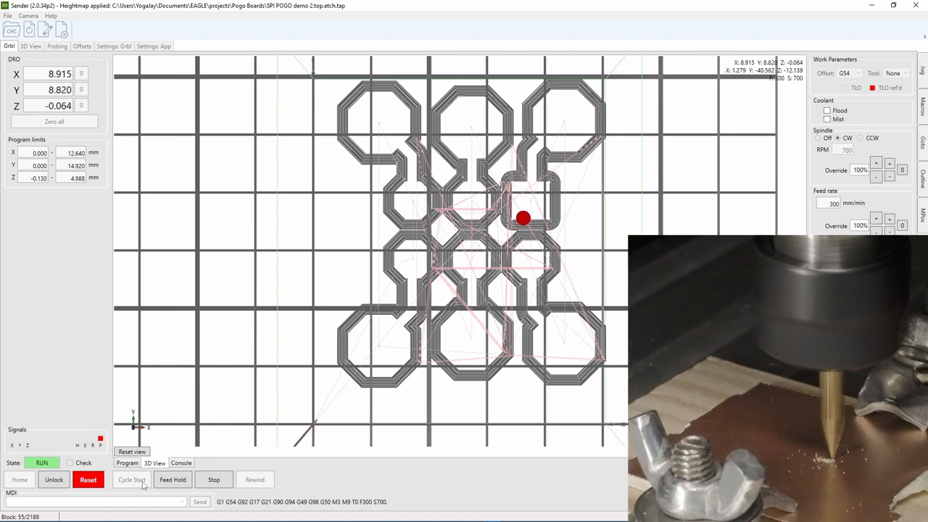